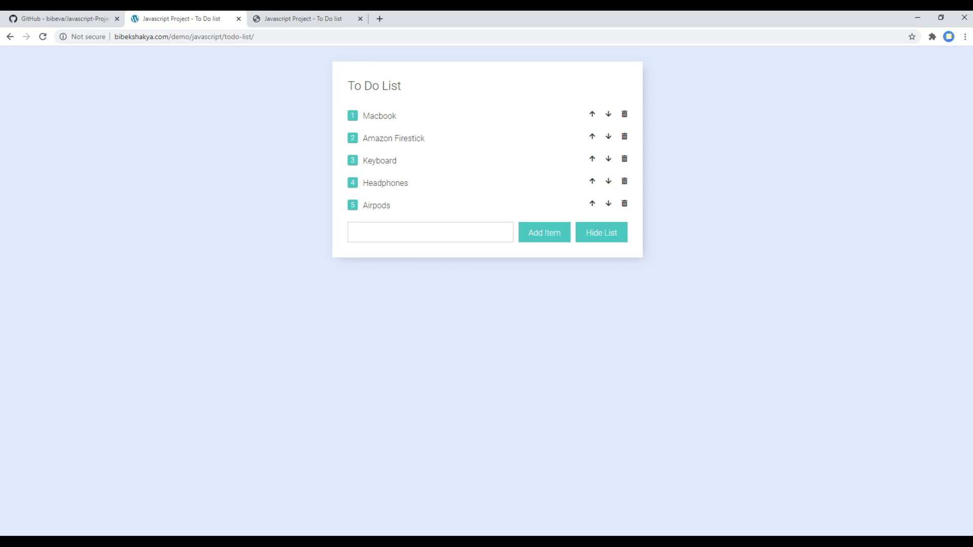
mouse_move(797, 170)
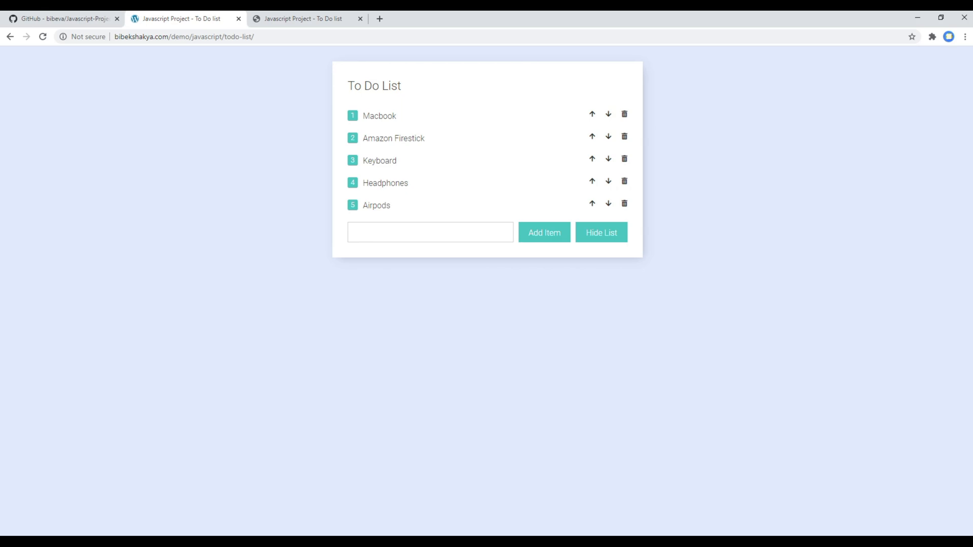
Review the to-do project's start and end folders on its GitHub repository page.
click(62, 18)
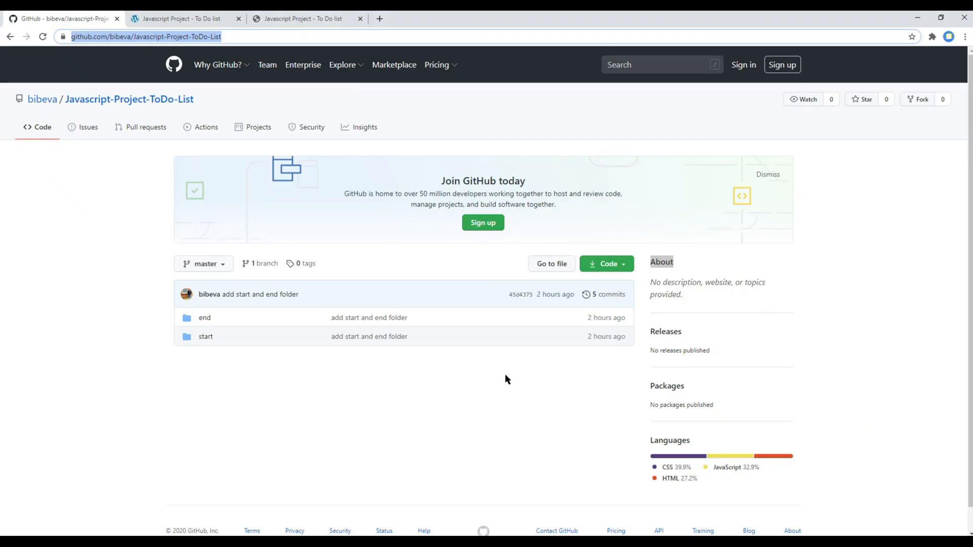
mouse_move(502, 382)
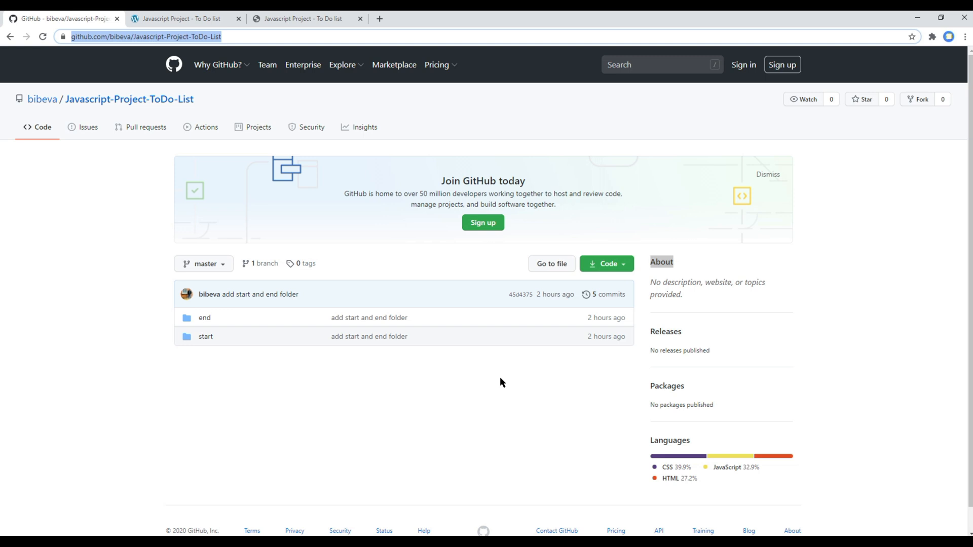
mouse_move(477, 344)
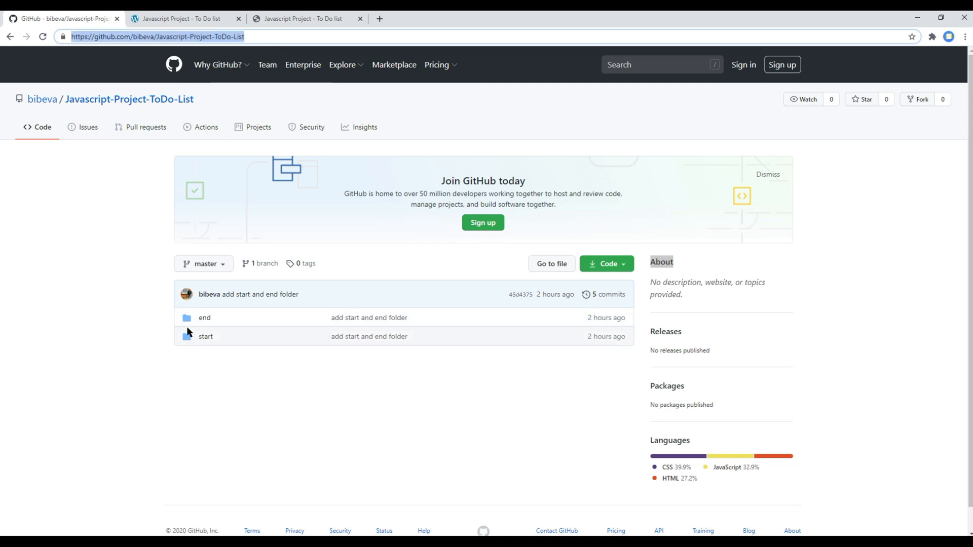
mouse_move(238, 313)
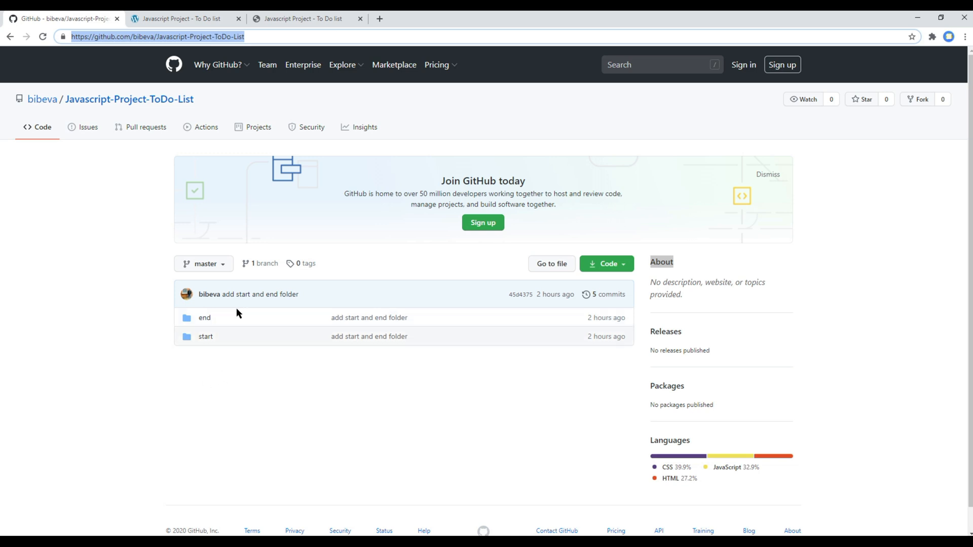
mouse_move(206, 337)
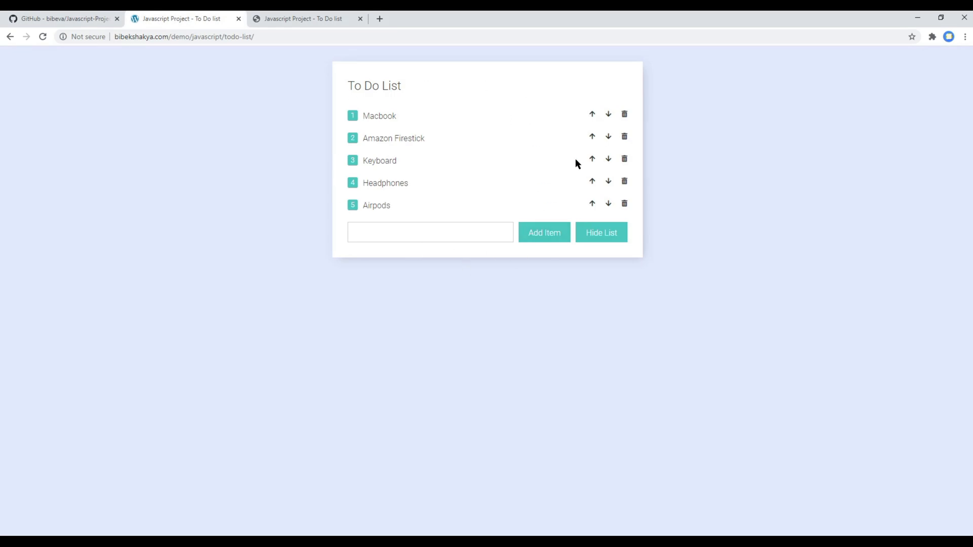
mouse_move(103, 42)
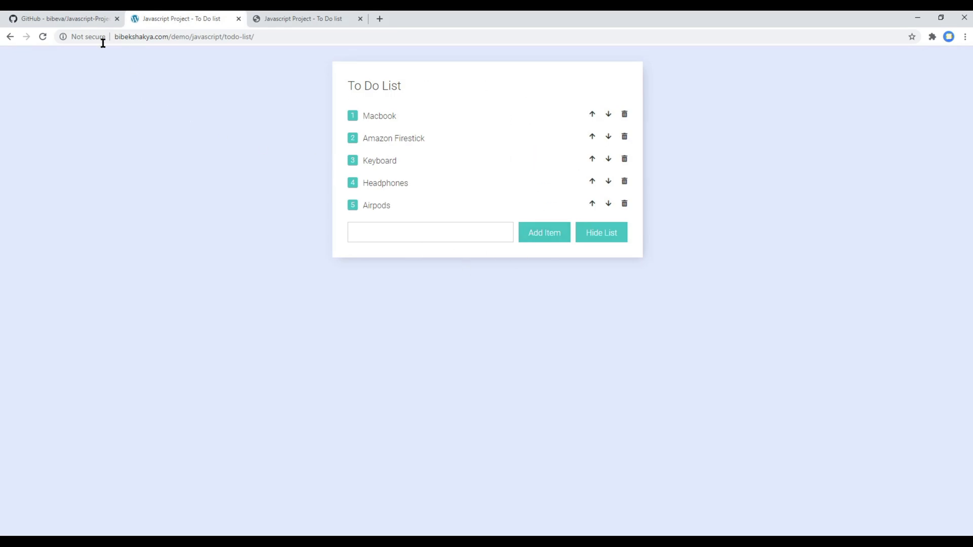
click(67, 18)
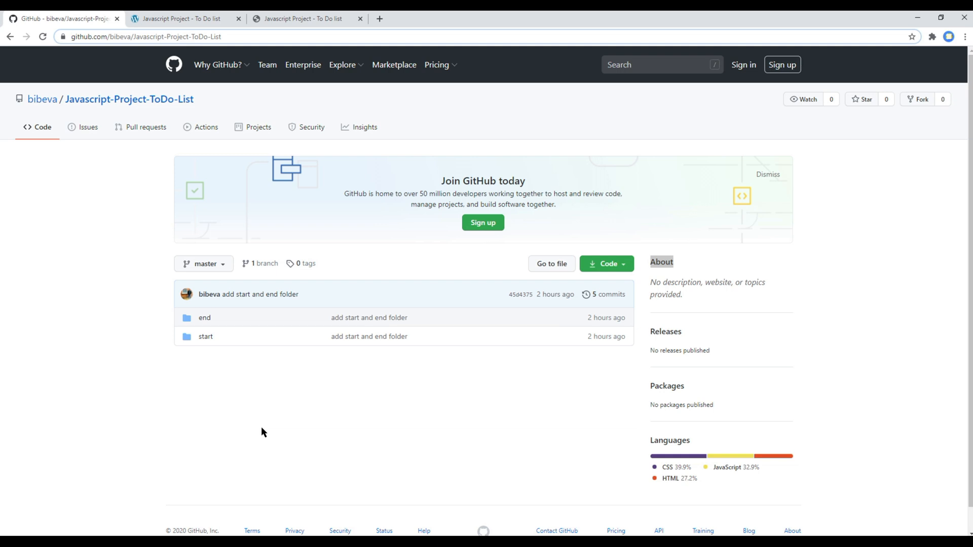
mouse_move(184, 395)
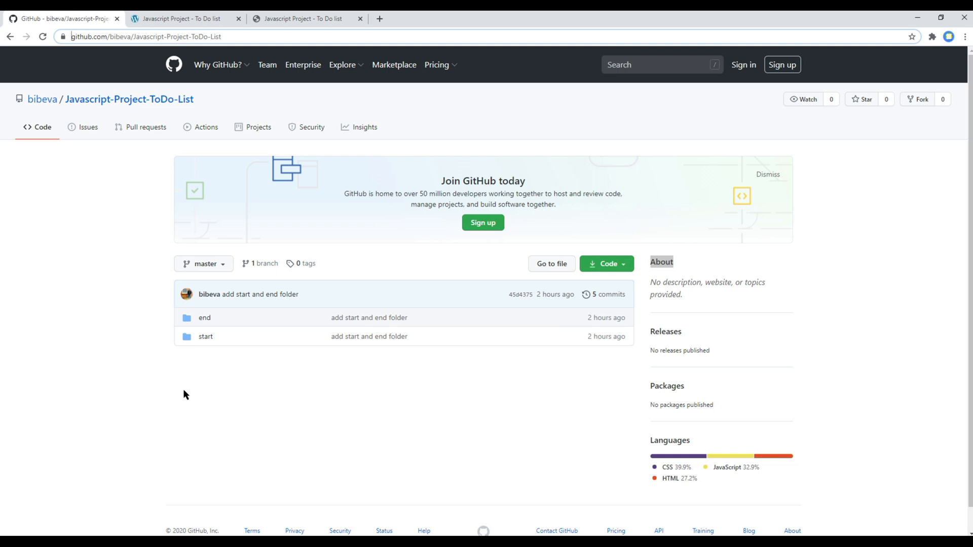
mouse_move(206, 336)
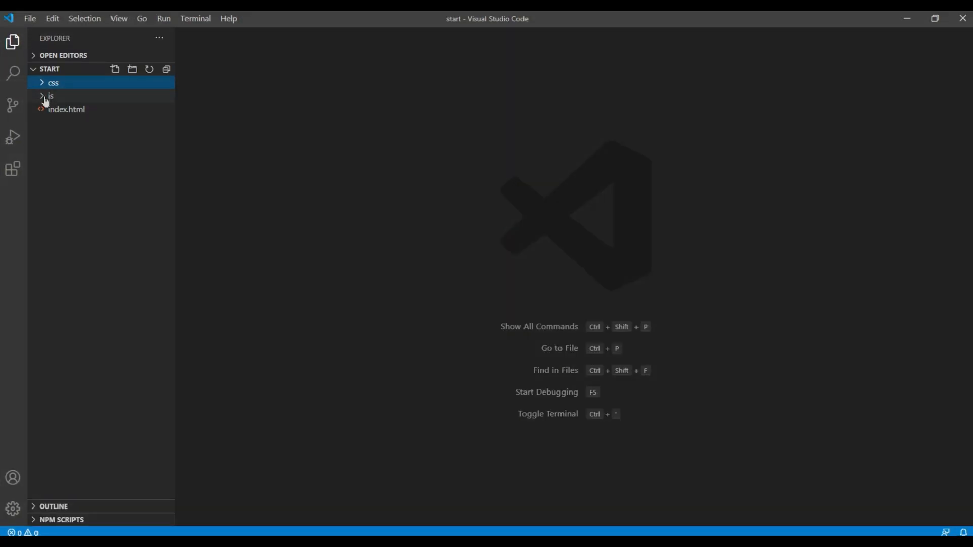
Expand the js folder in the Explorer to show main.js.
click(49, 95)
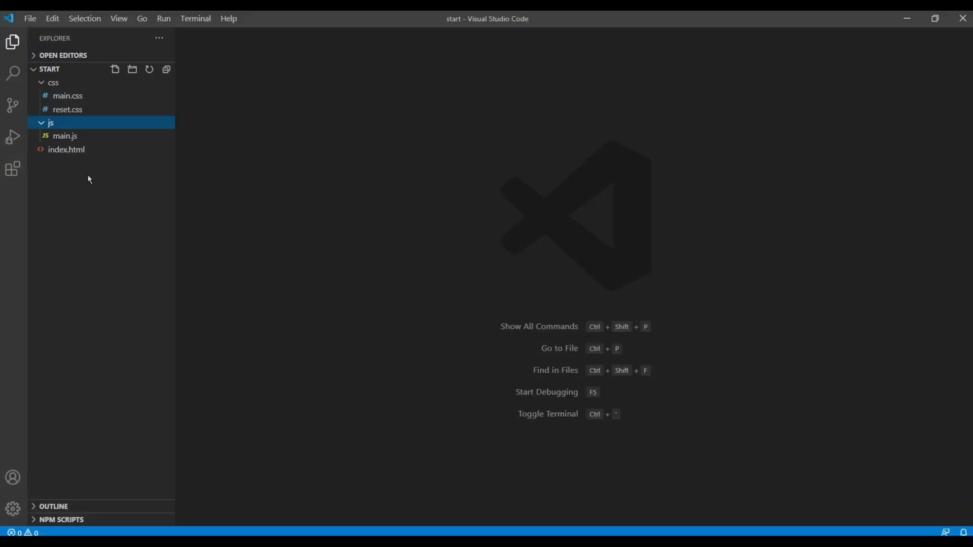
mouse_move(66, 149)
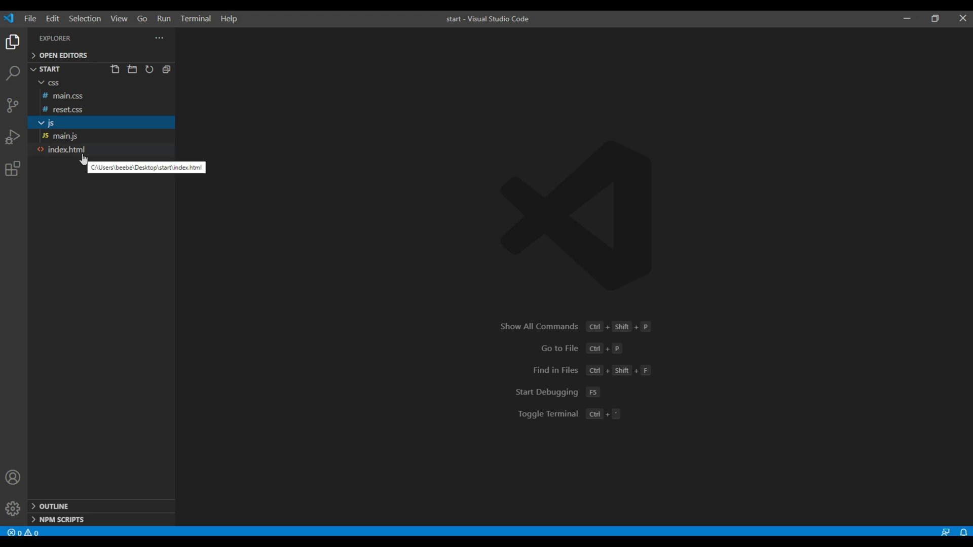
mouse_move(67, 95)
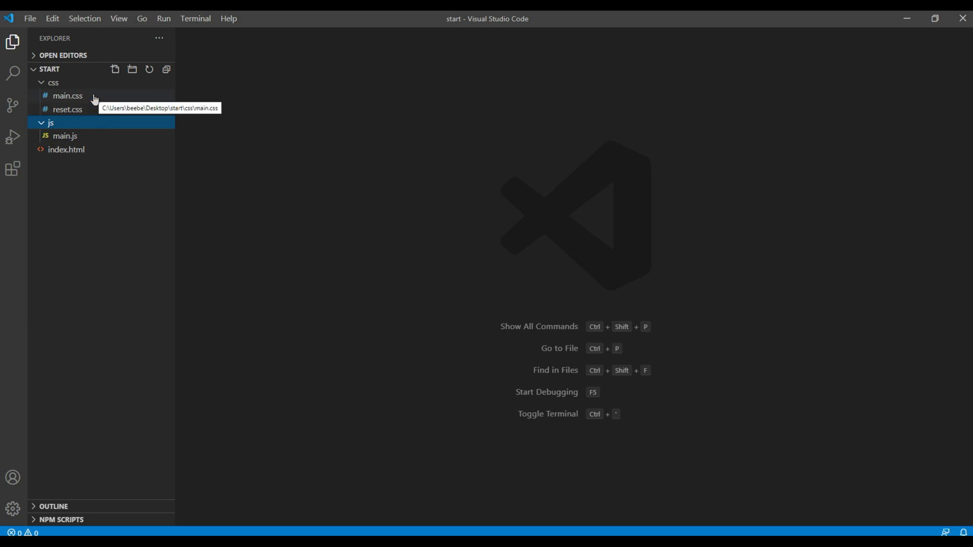
mouse_move(67, 110)
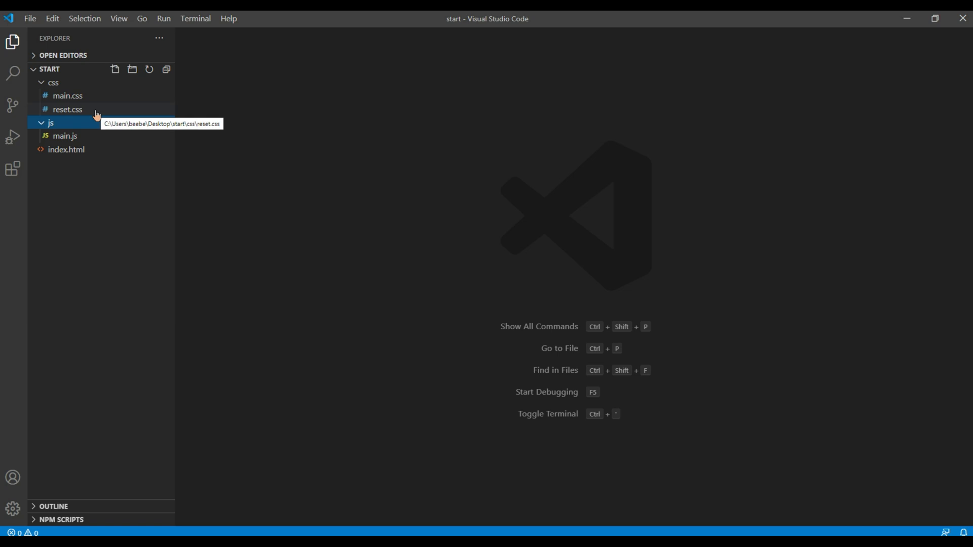
mouse_move(112, 175)
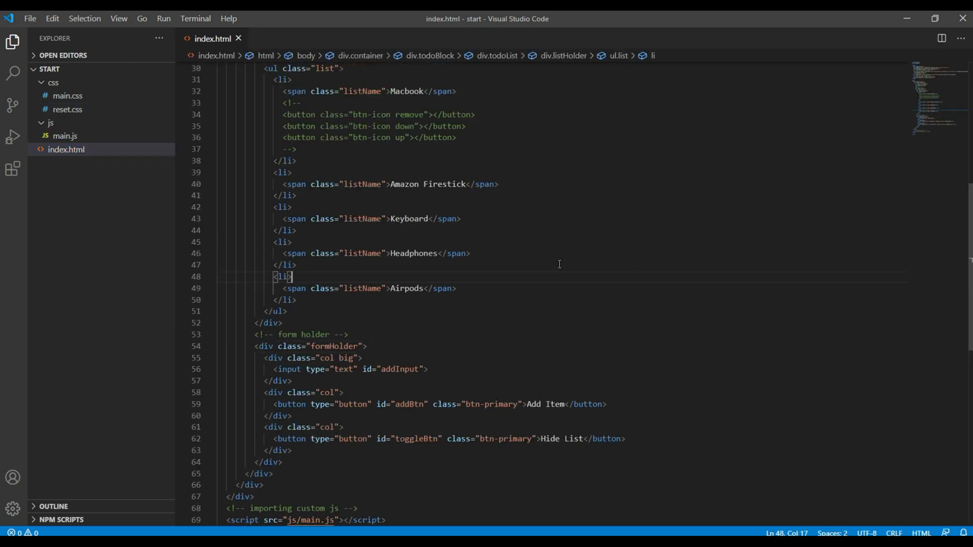
scroll(up, 3)
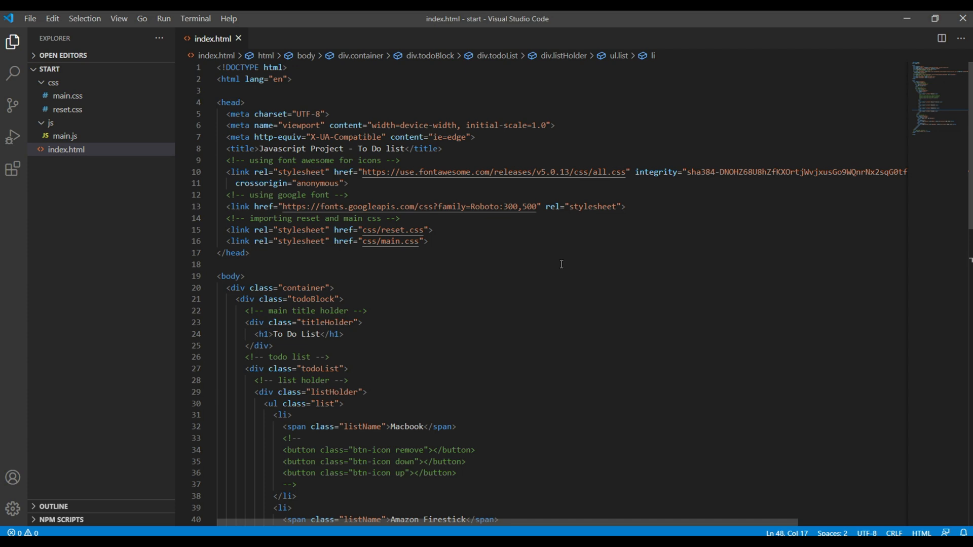
mouse_move(374, 195)
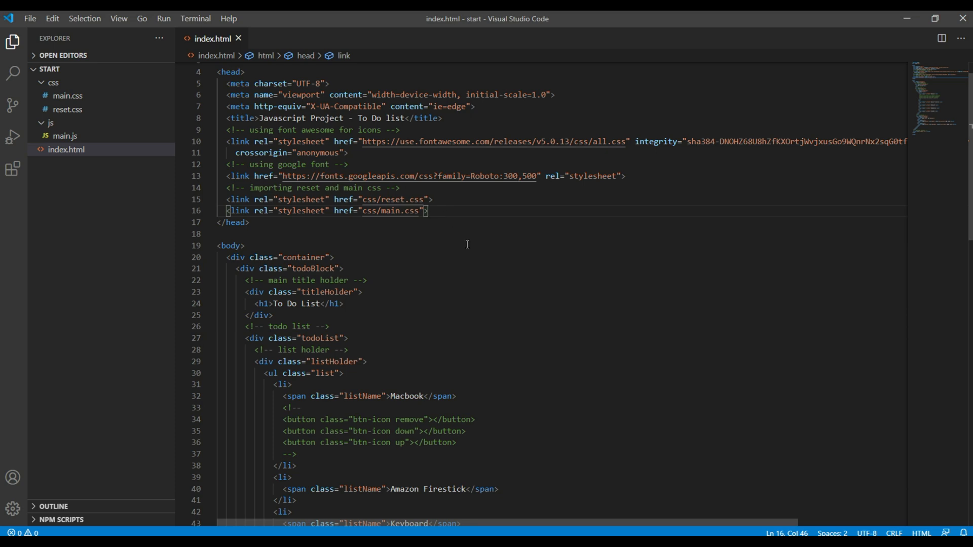
scroll(down, 3)
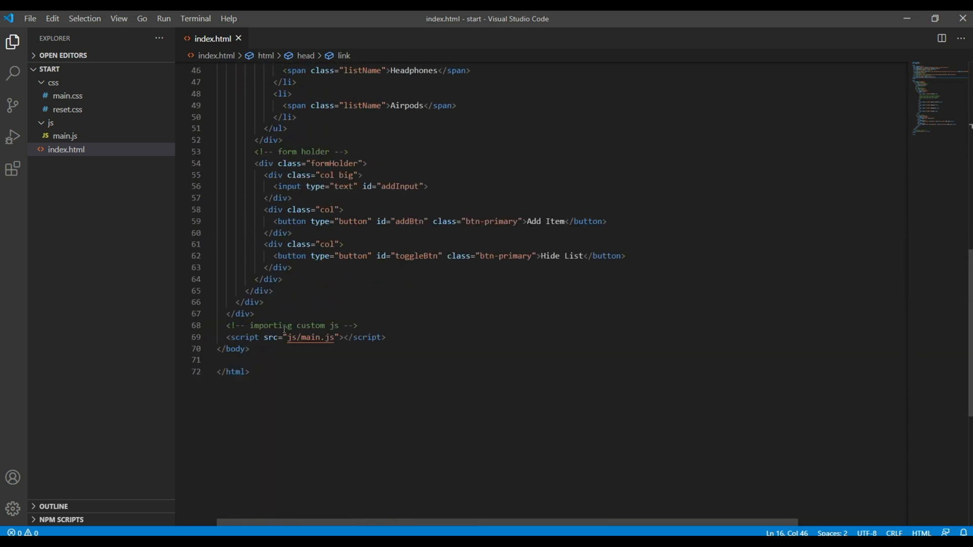
click(386, 337)
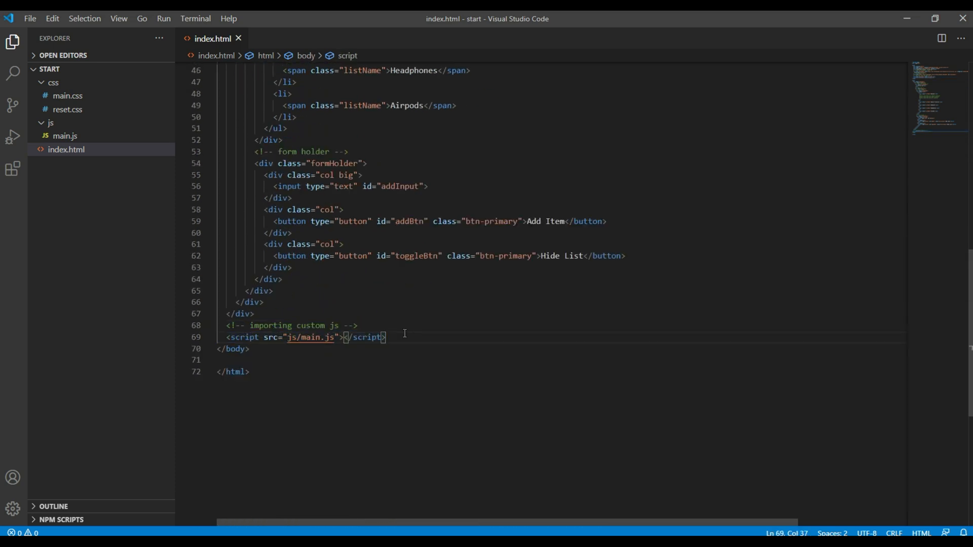
mouse_move(539, 336)
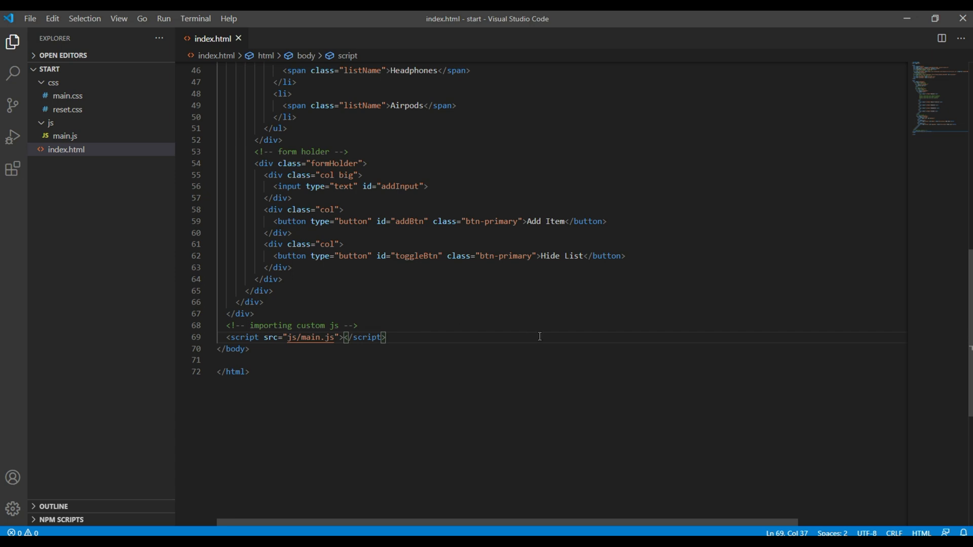
click(288, 337)
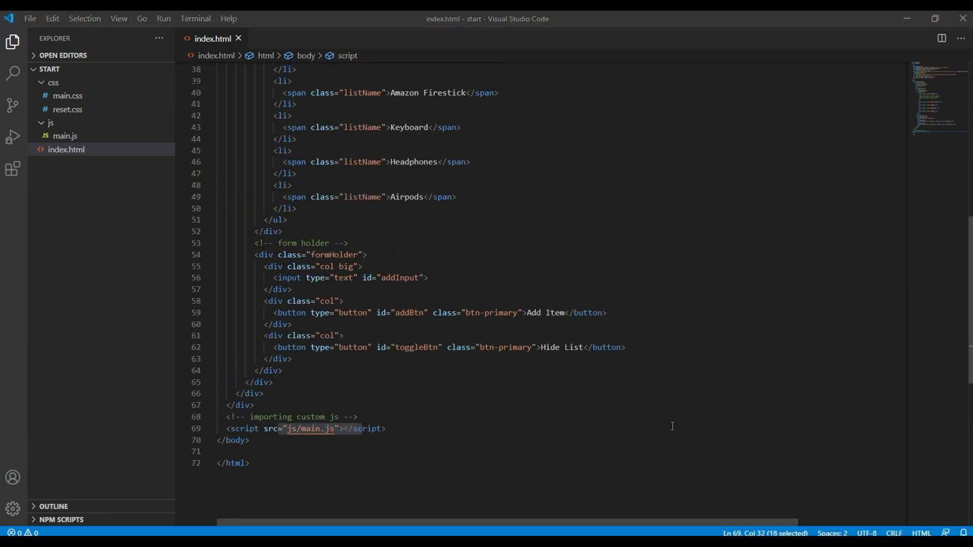
scroll(up, 3)
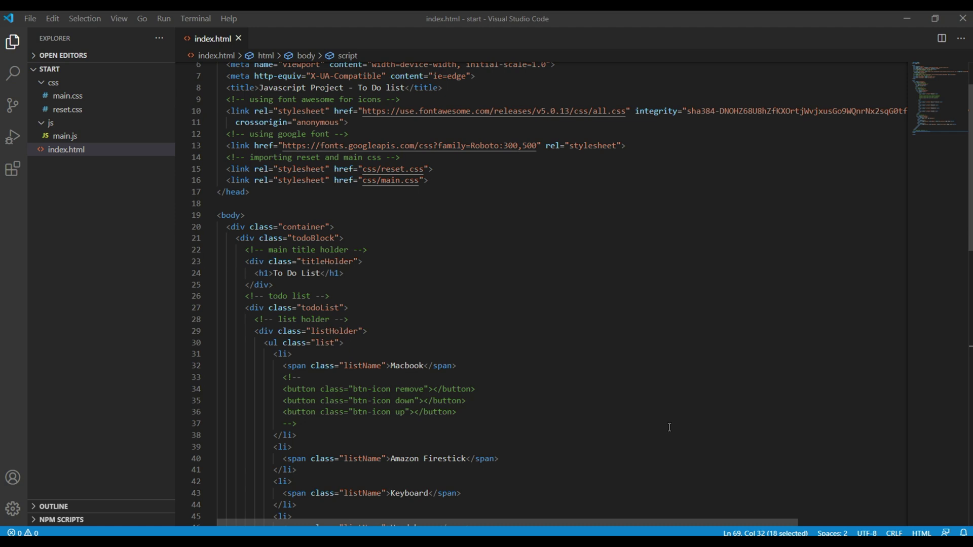
scroll(down, 3)
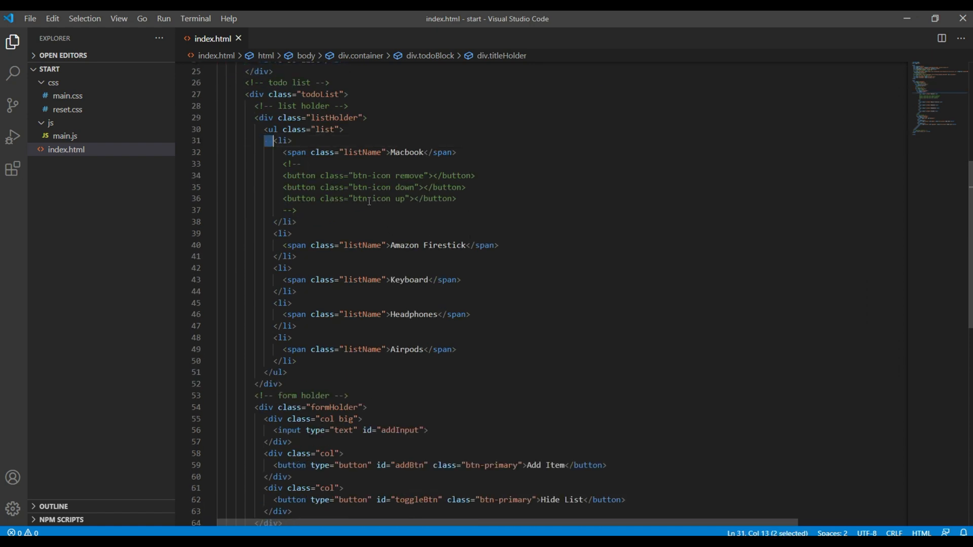
click(297, 361)
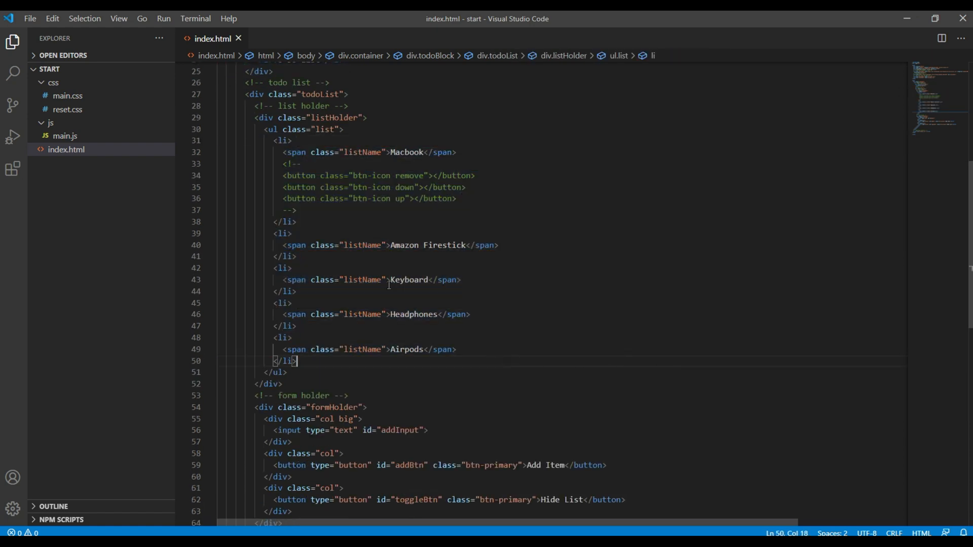
drag(277, 175, 455, 199)
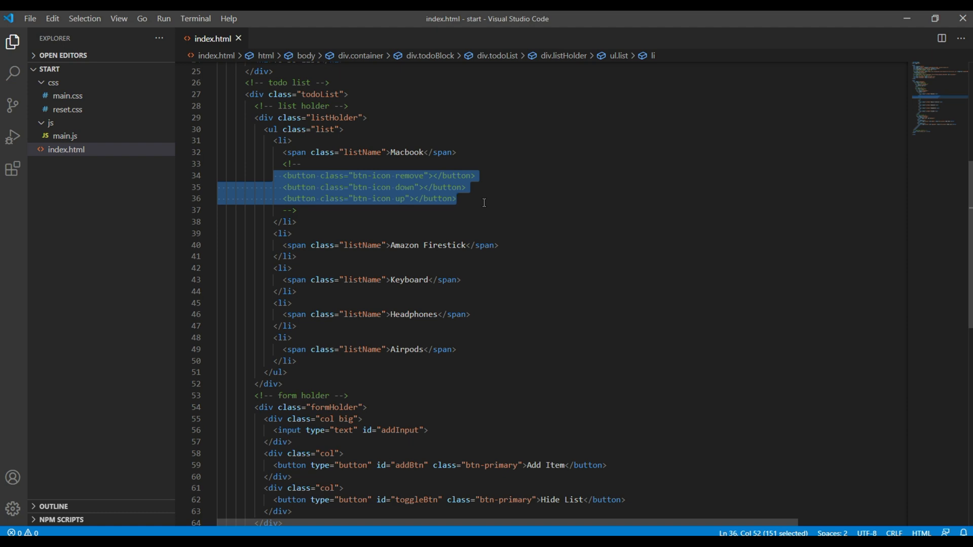
scroll(down, 3)
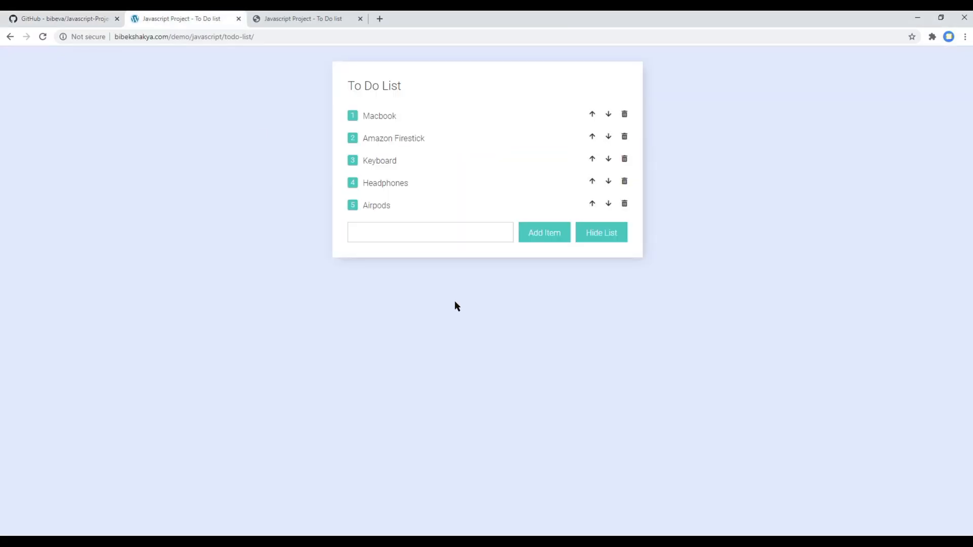
mouse_move(359, 113)
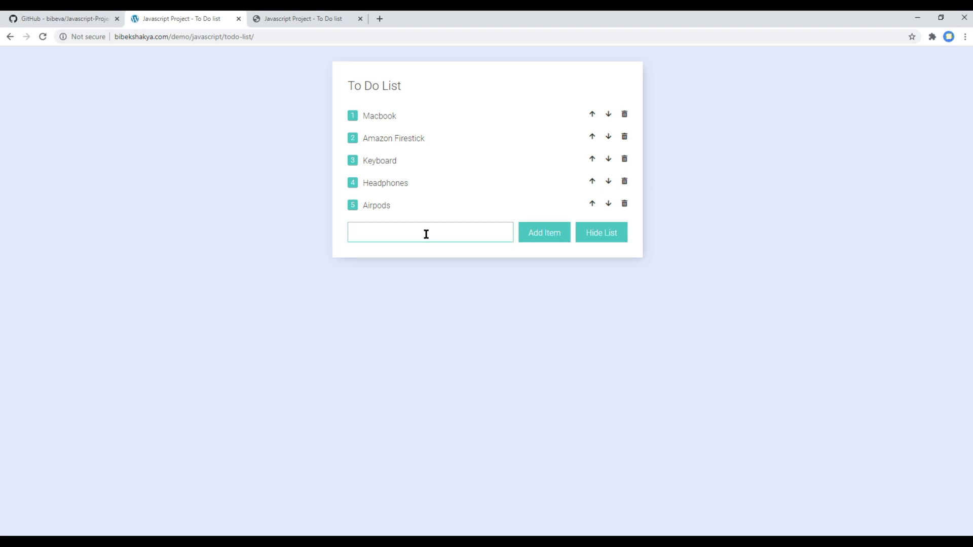
Add 'Iphone' as a new list item and move it higher up the list.
text(Iphone)
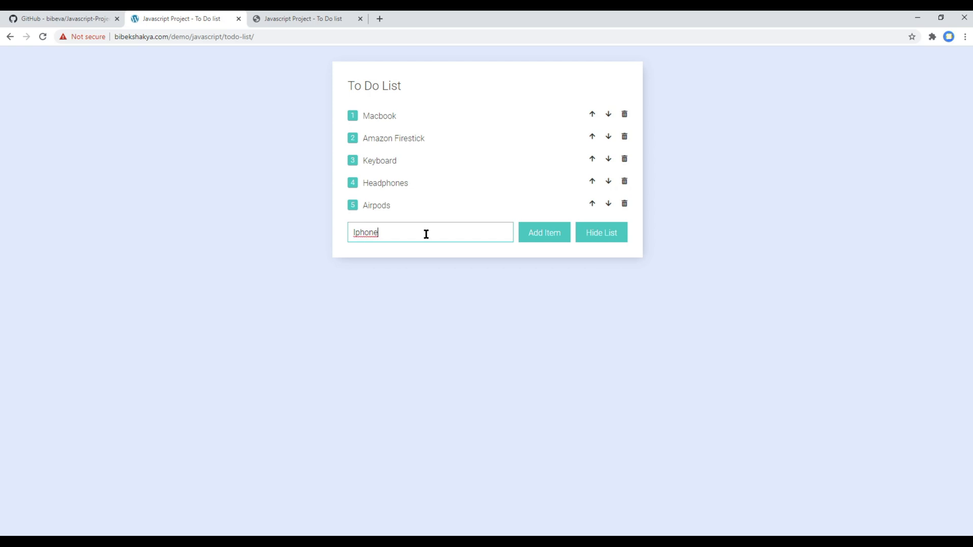
mouse_move(543, 232)
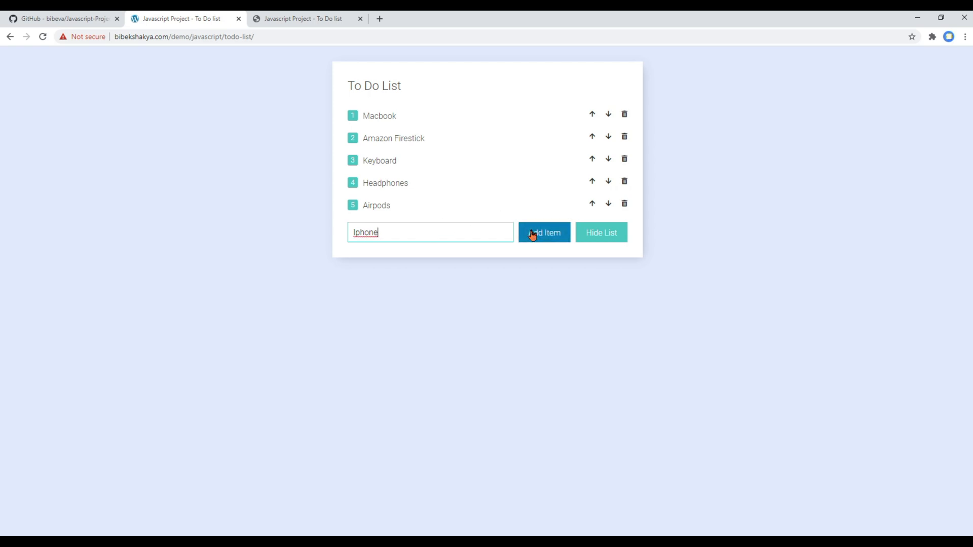
click(544, 232)
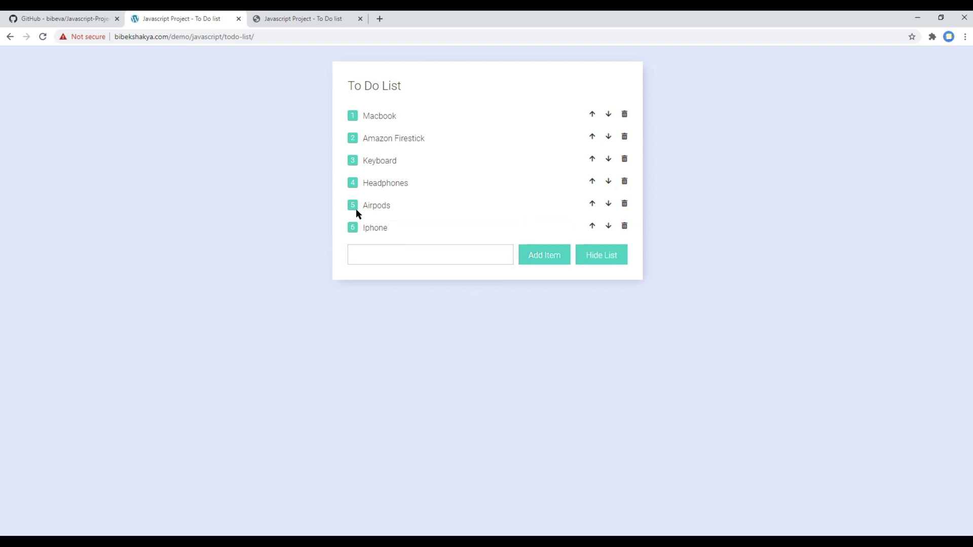
mouse_move(565, 207)
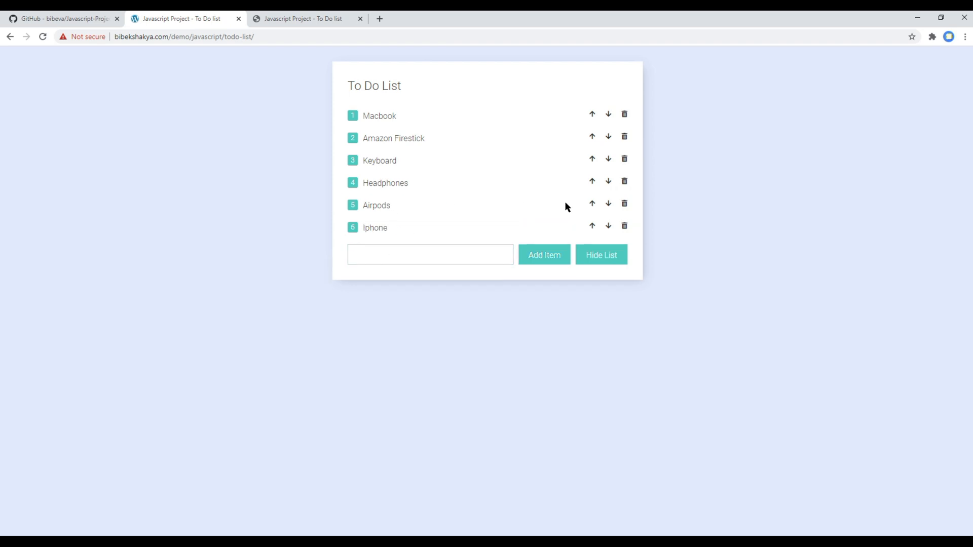
mouse_move(598, 223)
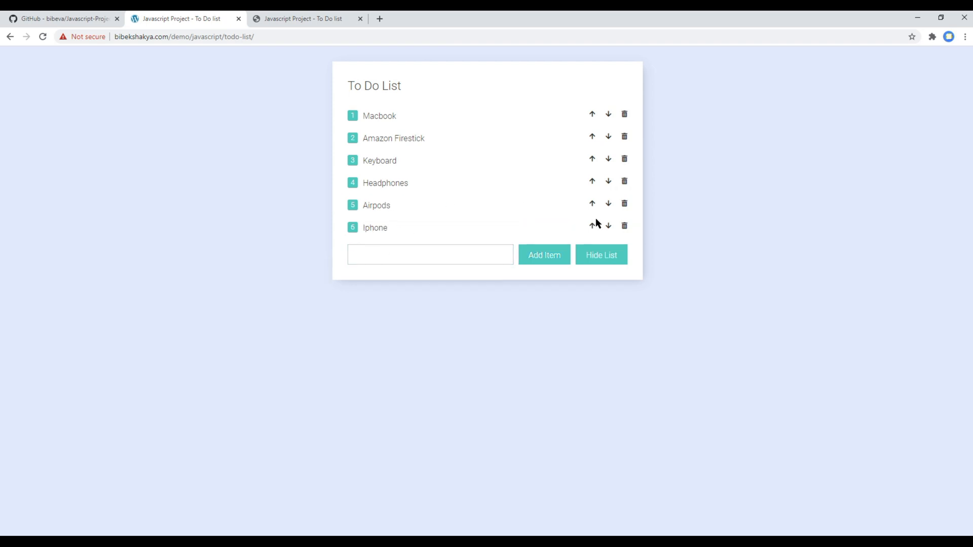
click(591, 225)
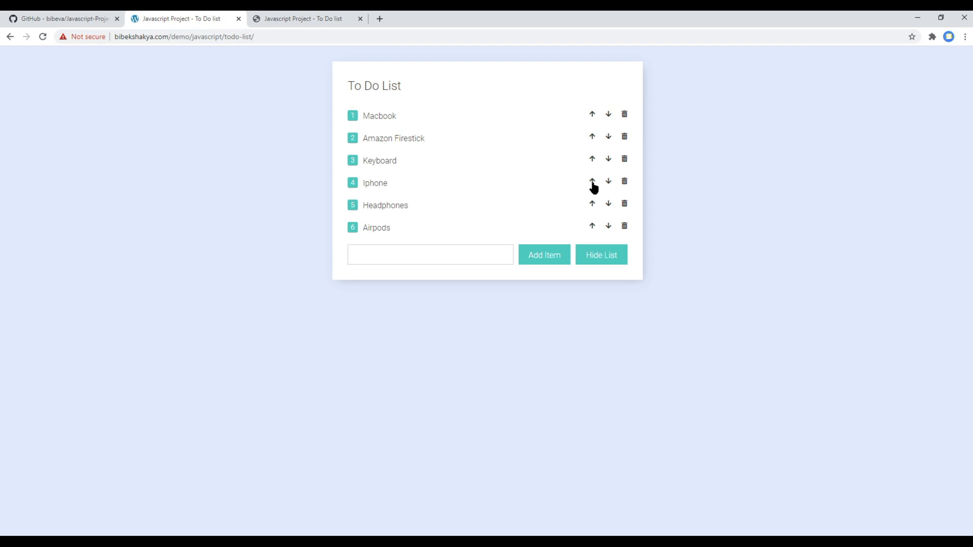
mouse_move(601, 191)
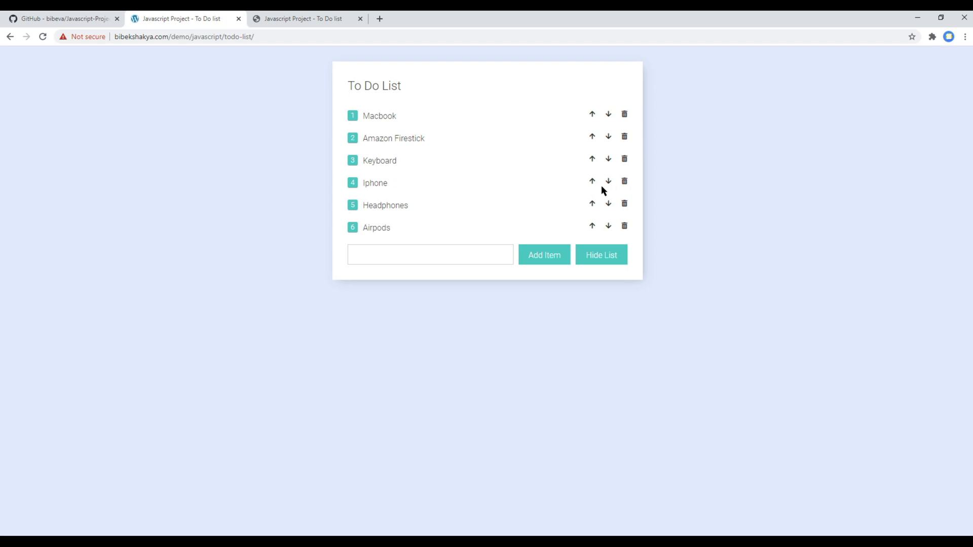
Delete Iphone and Keyboard, then hide and show the list again.
click(608, 181)
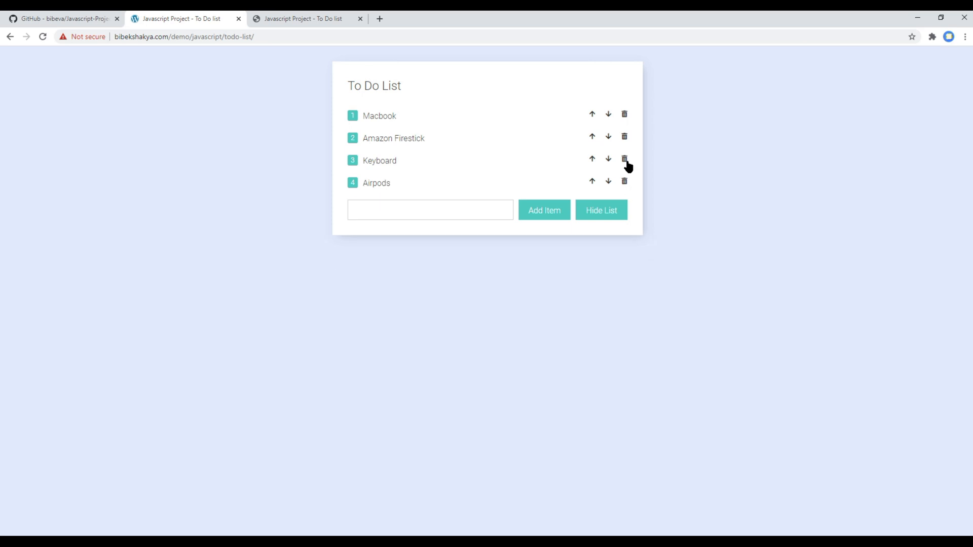
click(624, 158)
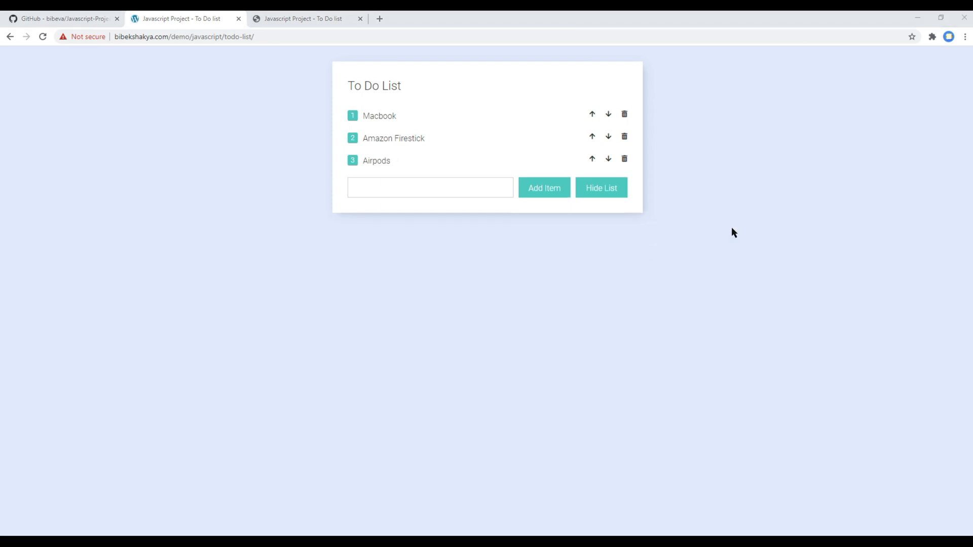
mouse_move(601, 189)
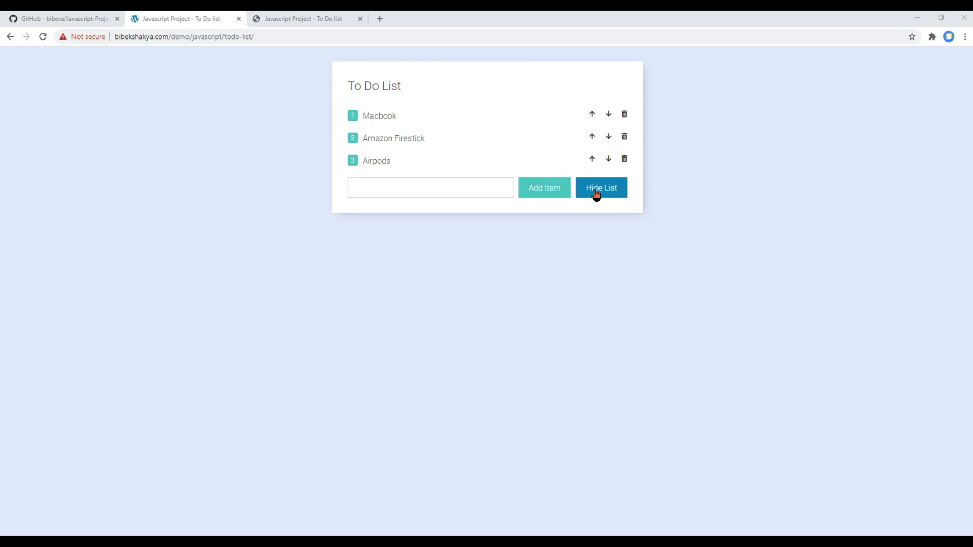
click(600, 189)
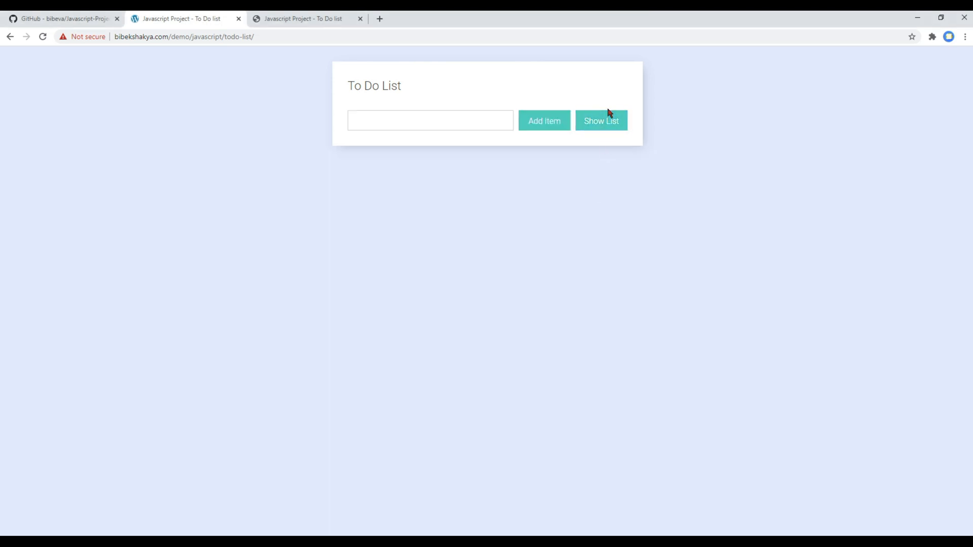
click(600, 120)
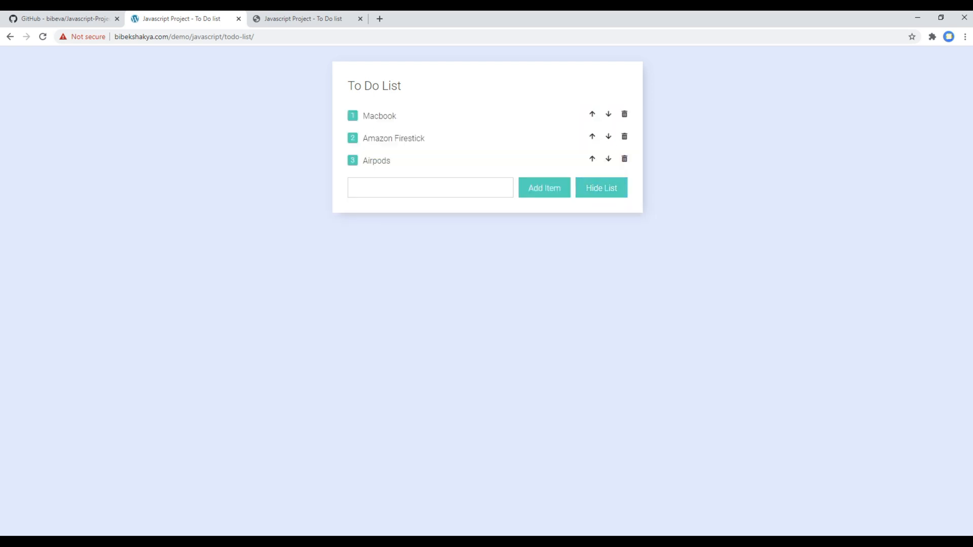
mouse_move(882, 327)
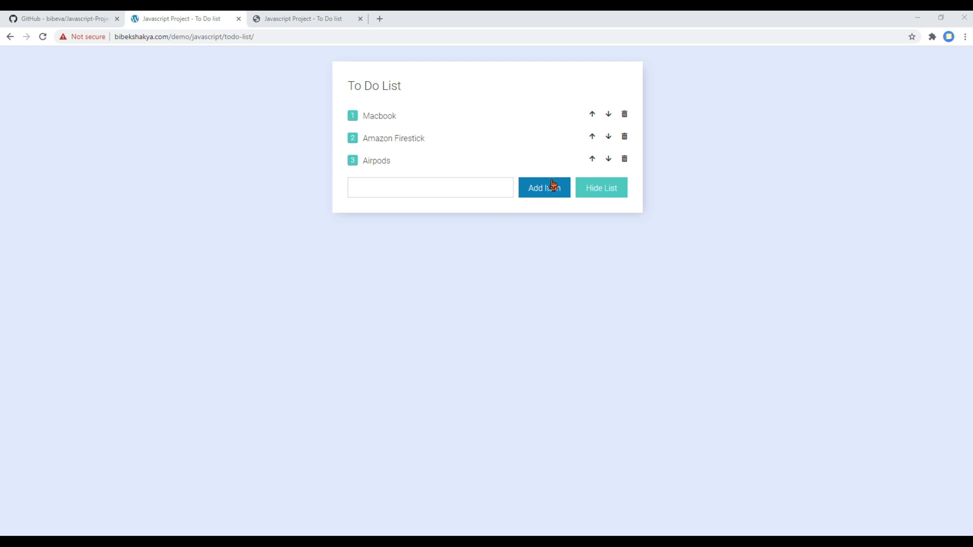
click(543, 188)
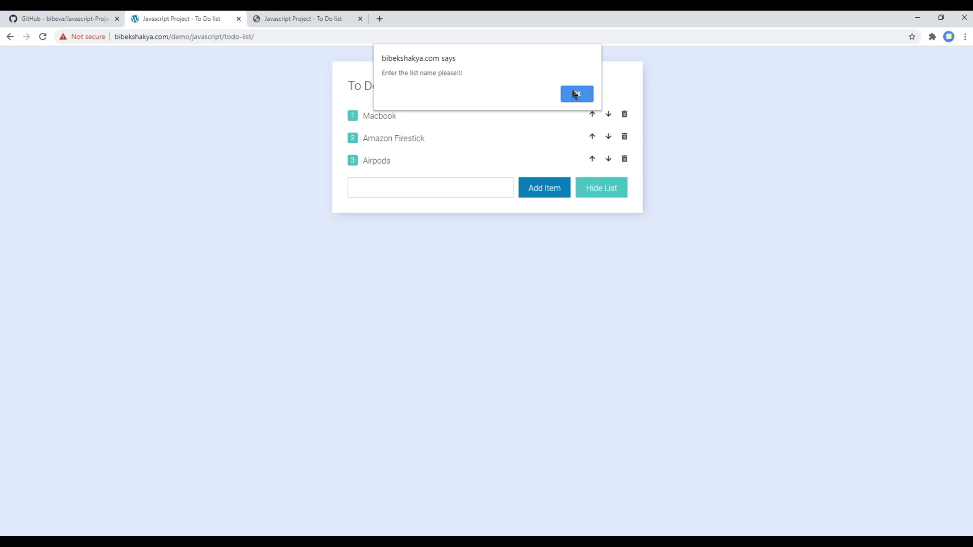
click(576, 93)
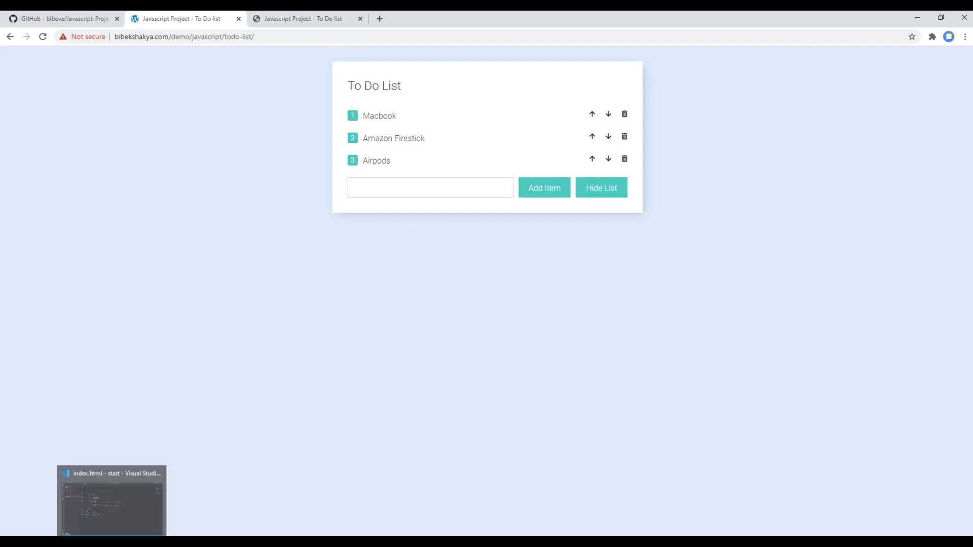
Write alert('Hello World!'); into main.js in the editor.
click(112, 503)
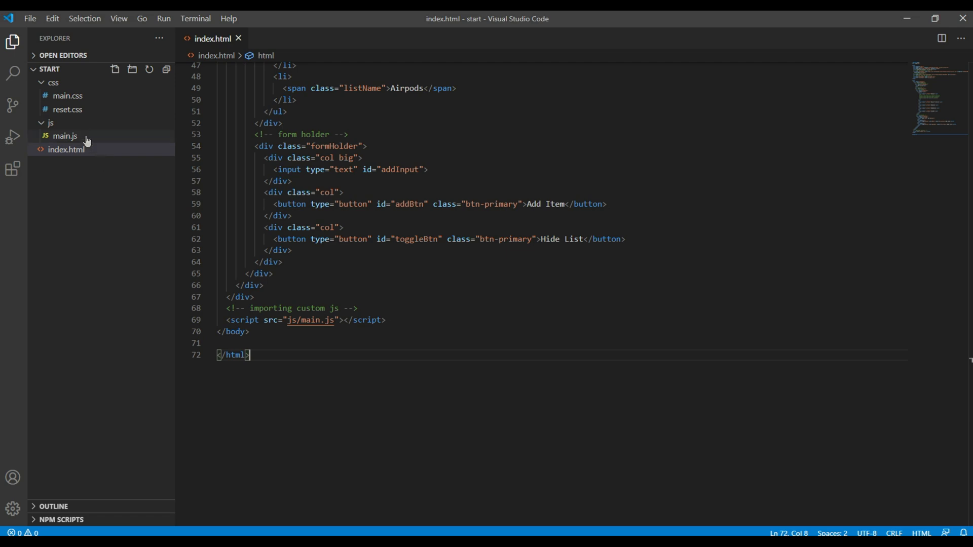
click(64, 134)
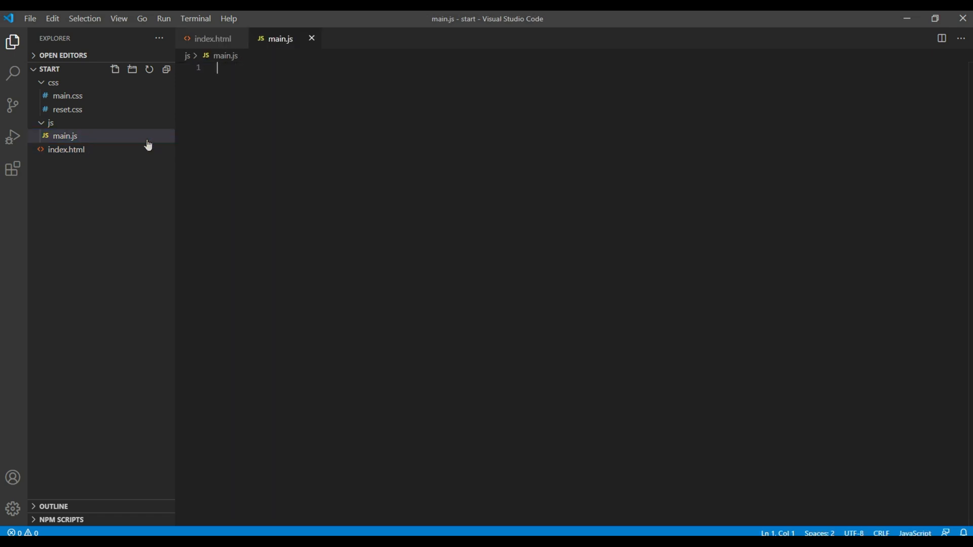
text(alert('Hello Worl');)
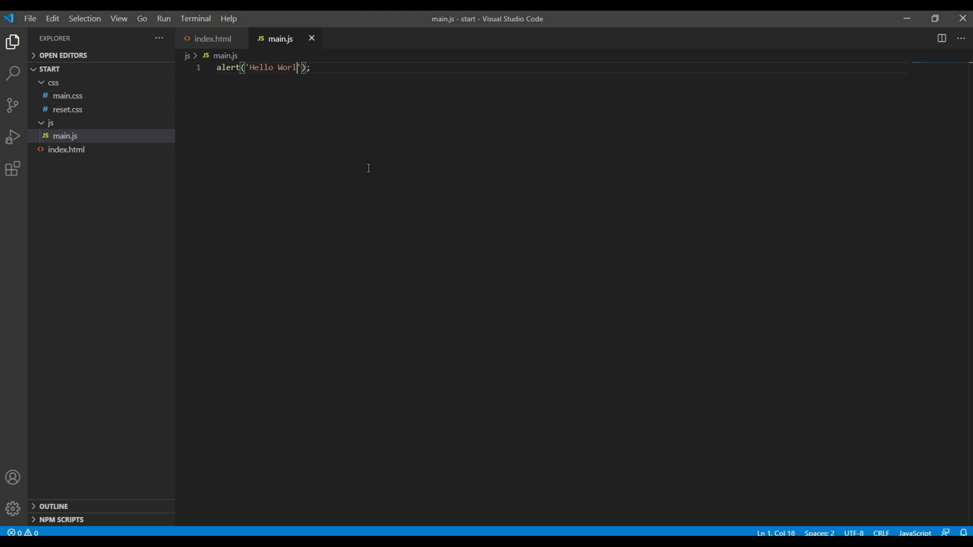
text(d!)
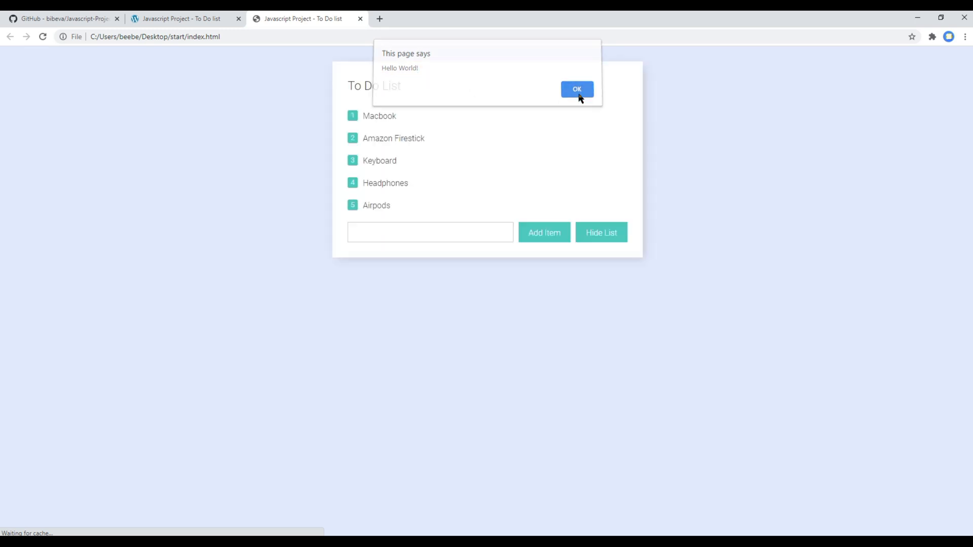
Dismiss the Hello World! alert on the refreshed local to-do page.
click(575, 90)
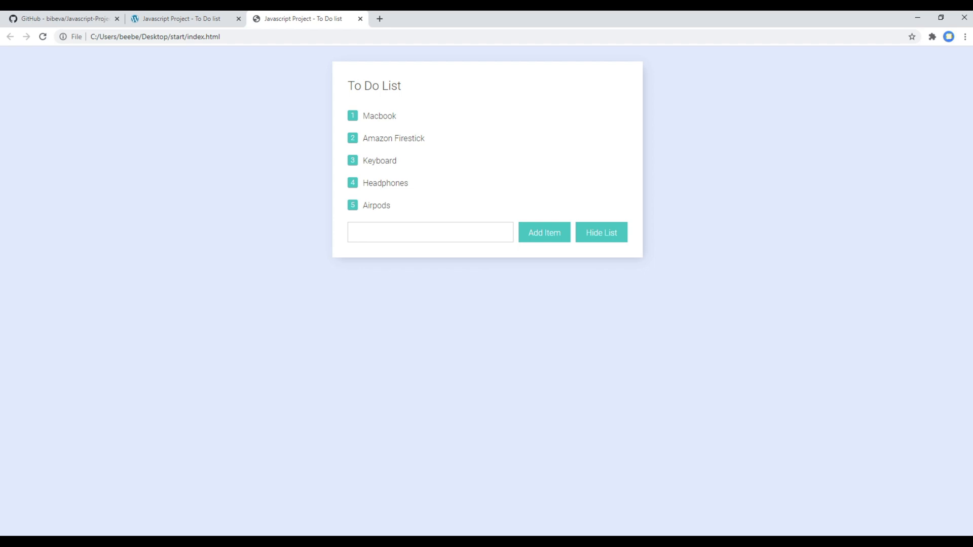
mouse_move(636, 311)
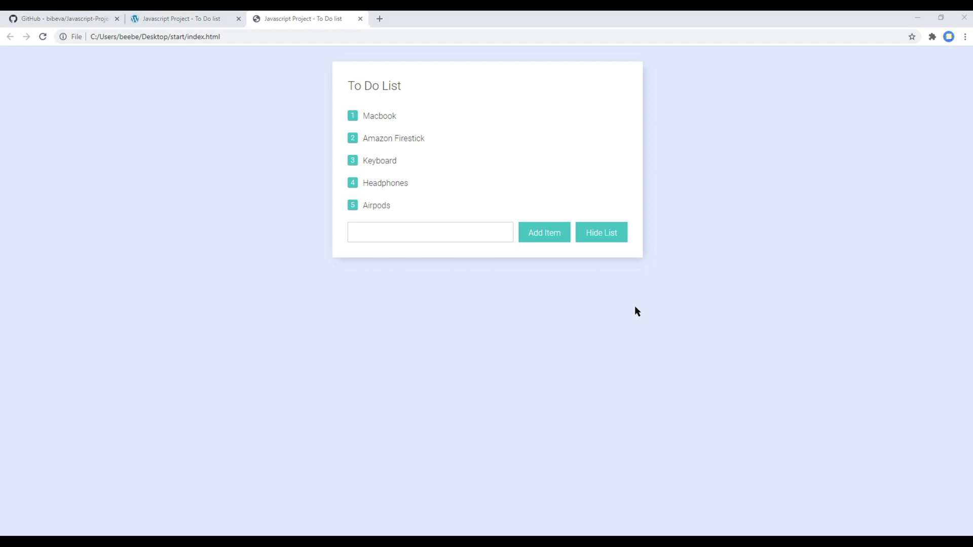
mouse_move(489, 133)
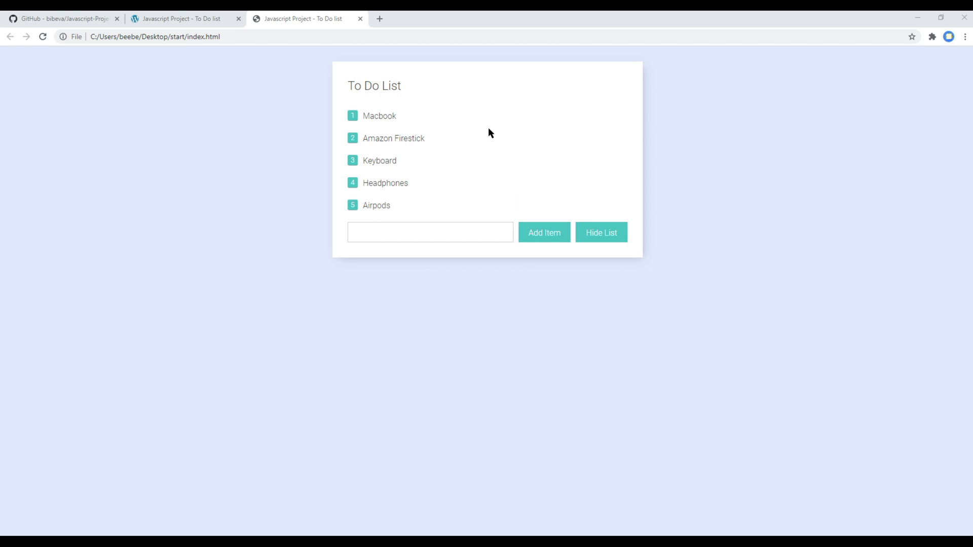
mouse_move(424, 181)
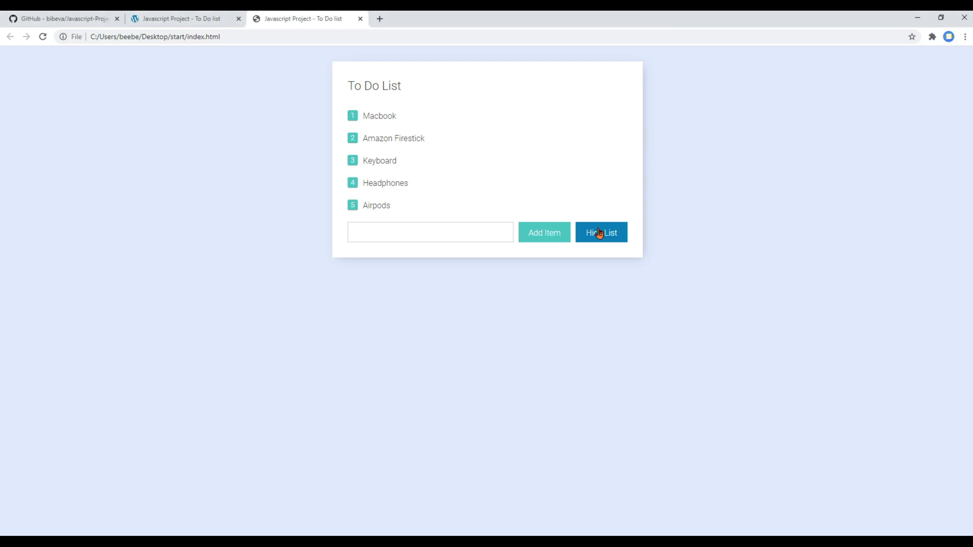
mouse_move(611, 261)
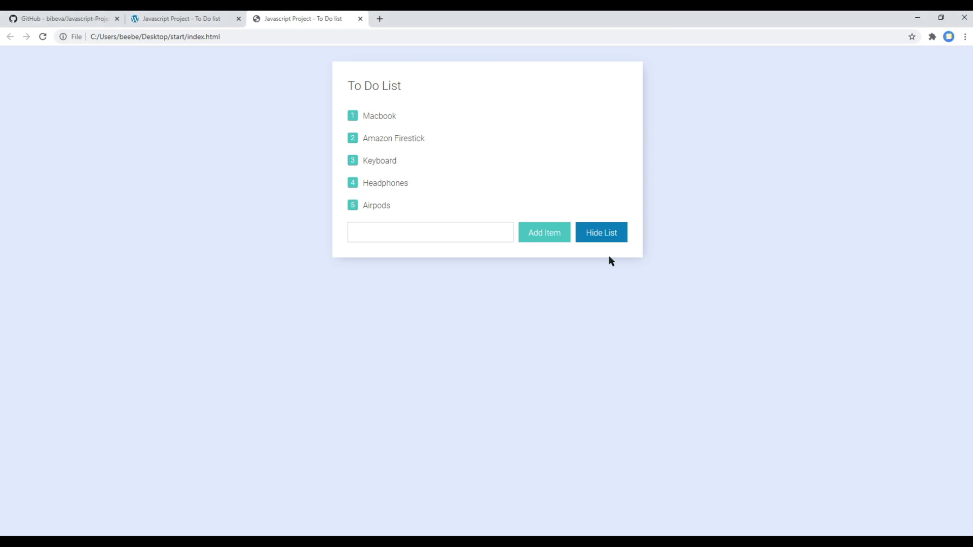
mouse_move(646, 341)
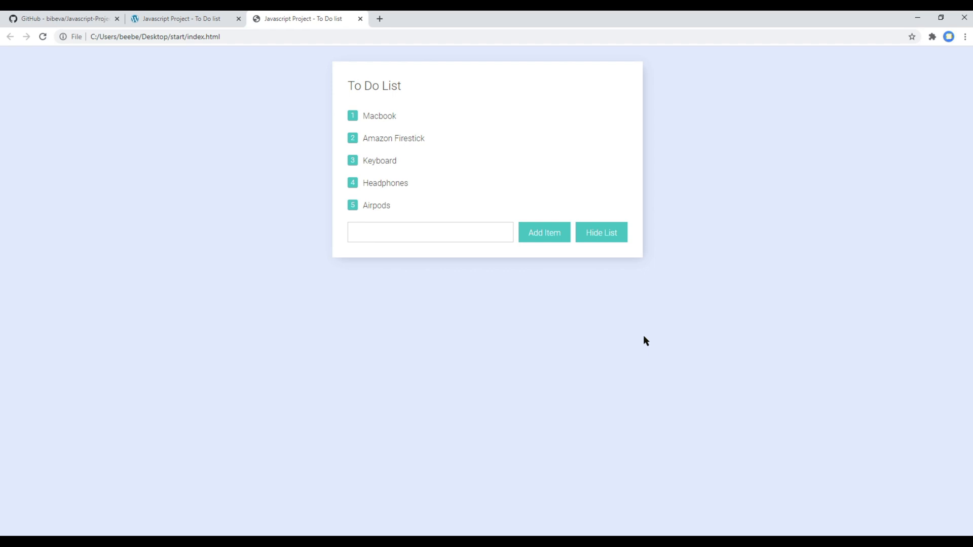